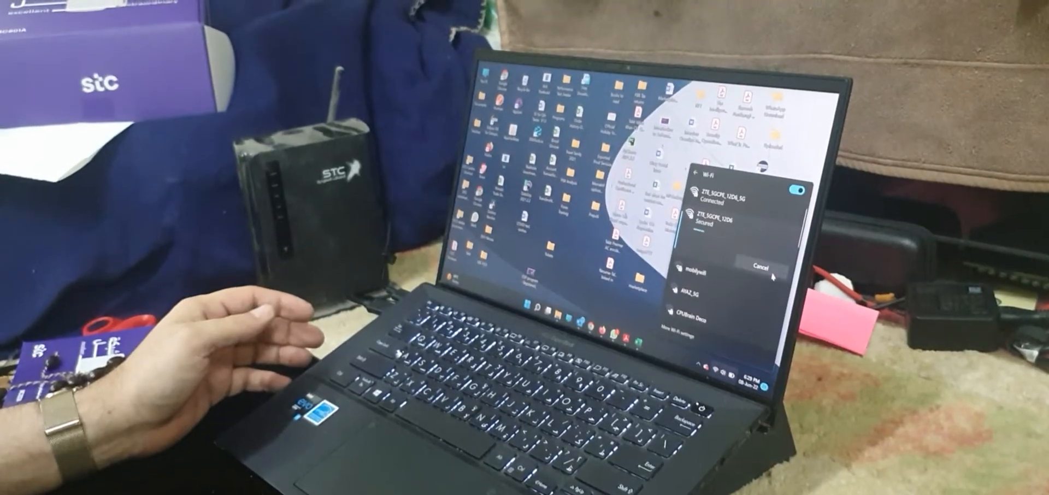
- Cancel joining the secured ZTE network and close the Wi-Fi network list
click(729, 224)
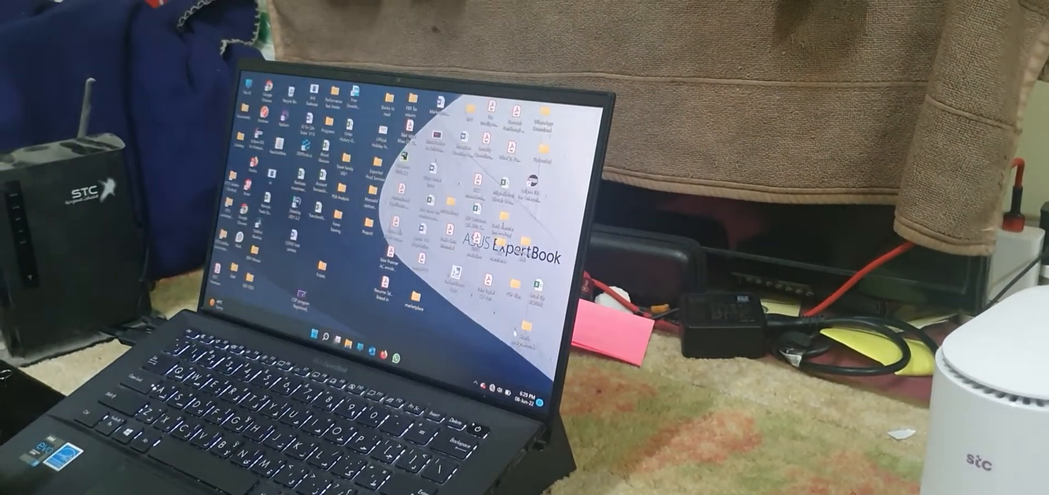
- Bring up Quick Settings from the taskbar tray, confirming the Wi-Fi connection
click(485, 372)
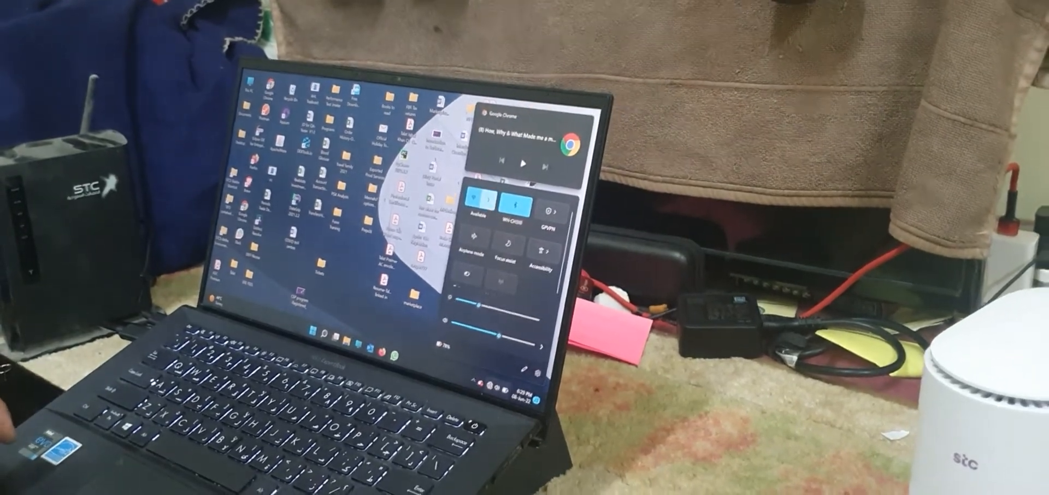